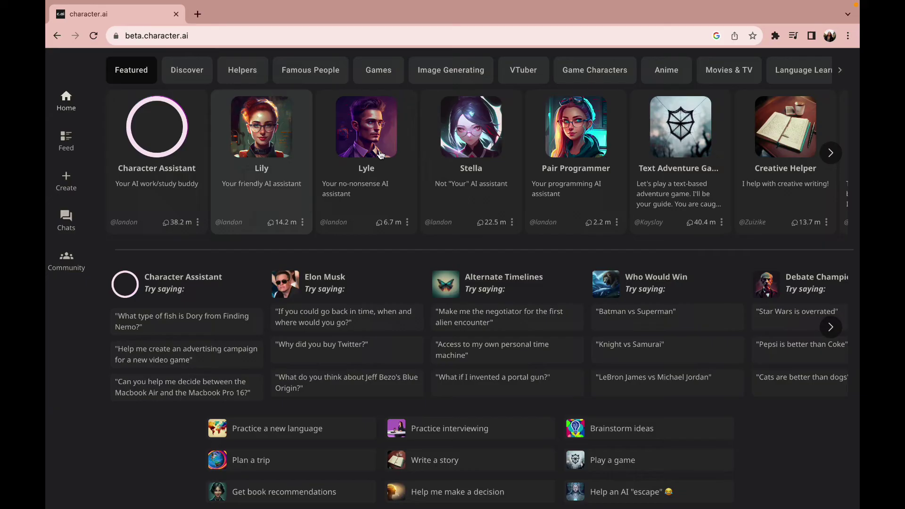
{"action": "mouse_move", "coordinate": [549, 328]}
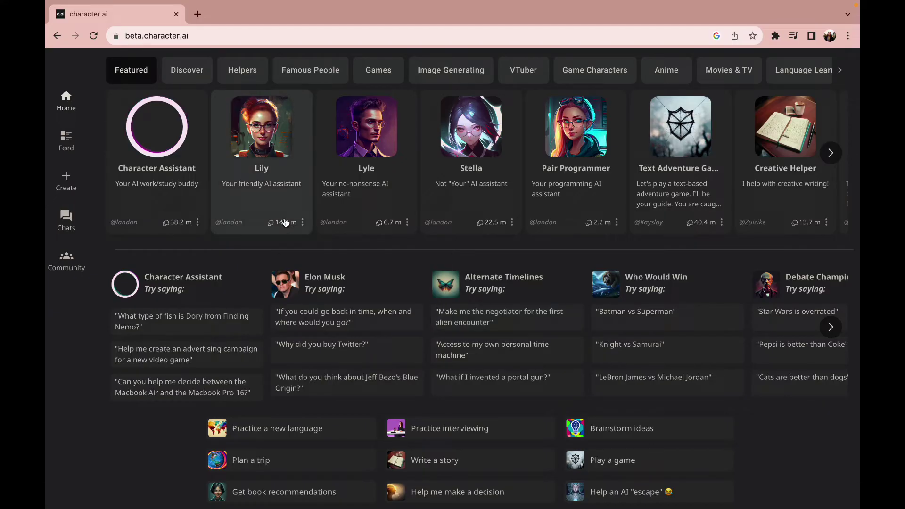
- Bring up the three-dot chat options for the existing Lily conversation
{"action": "left_click", "coordinate": [261, 127]}
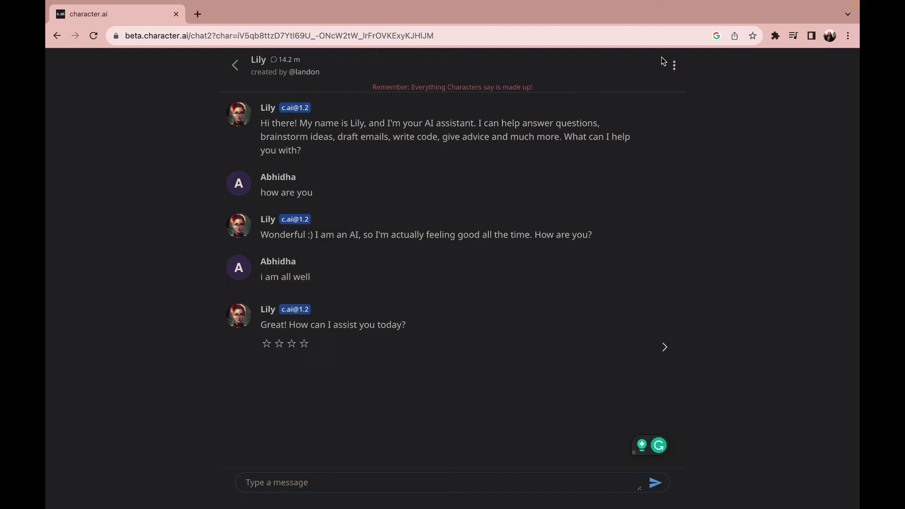
{"action": "left_click", "coordinate": [674, 65]}
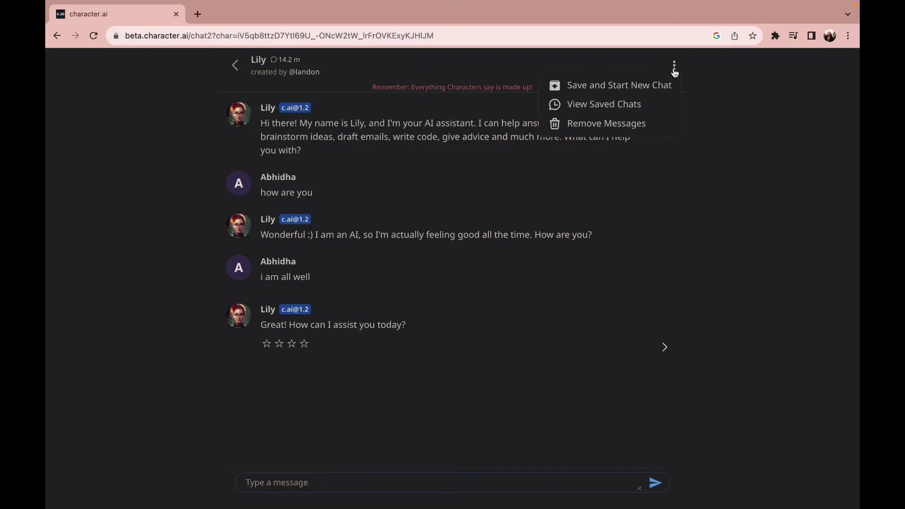
{"action": "mouse_move", "coordinate": [666, 96]}
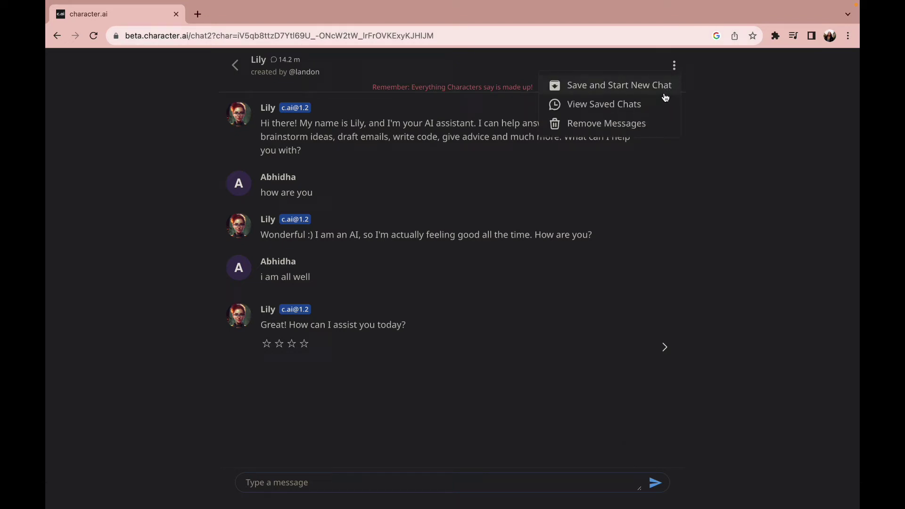
{"action": "mouse_move", "coordinate": [620, 117]}
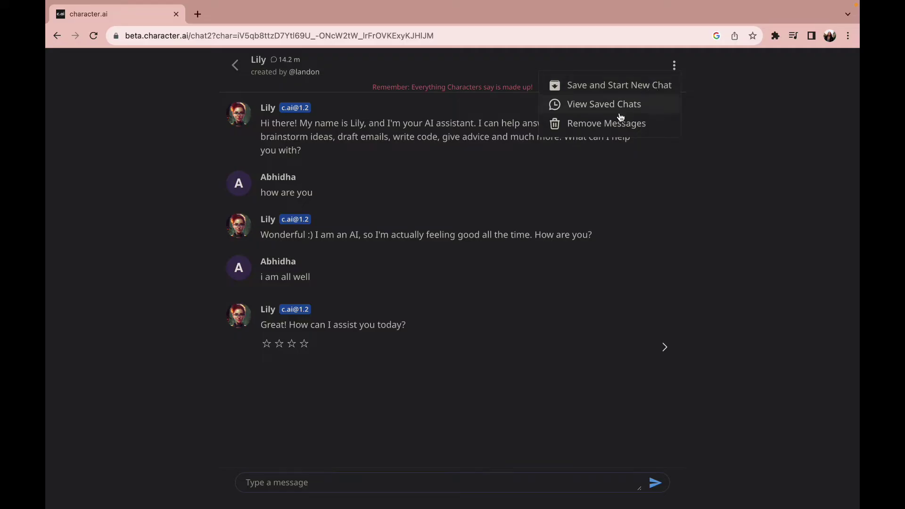
- Remove every message from 'i am all well' onward, leaving only Lily's greeting
{"action": "left_click", "coordinate": [606, 122]}
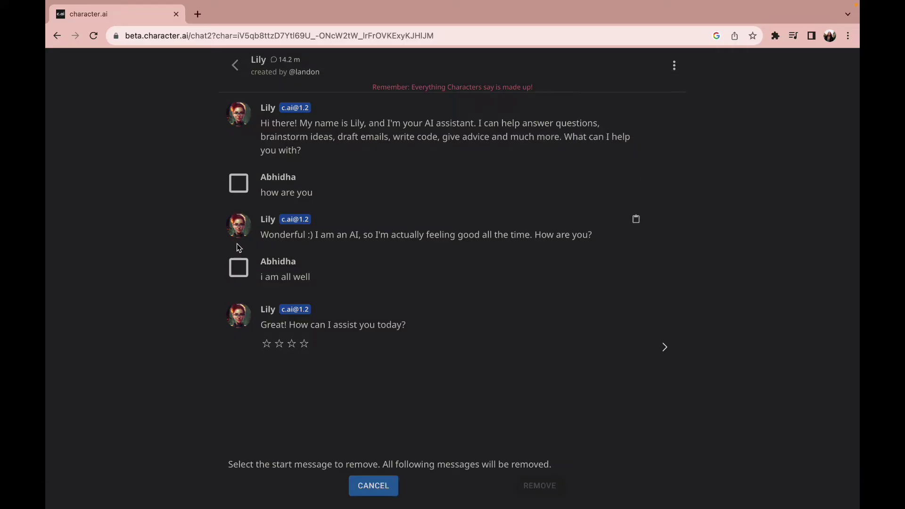
{"action": "left_click", "coordinate": [238, 267]}
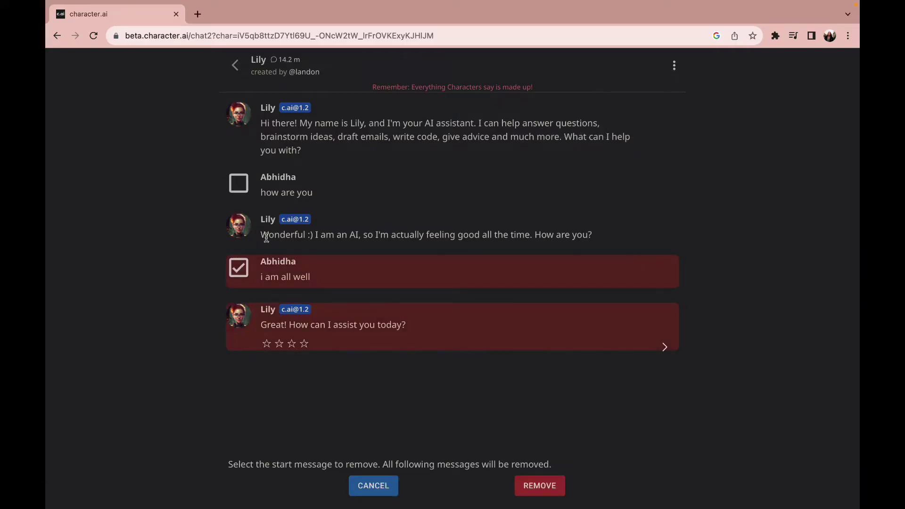
{"action": "mouse_move", "coordinate": [539, 496]}
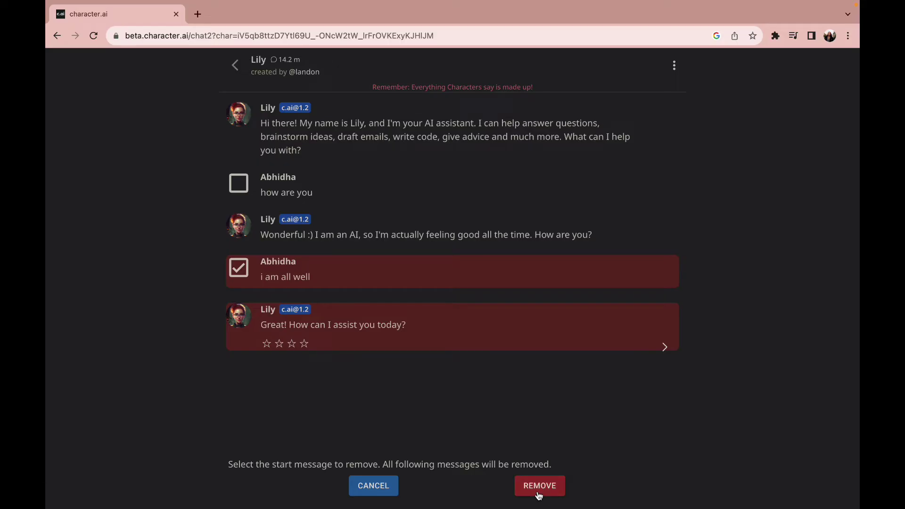
{"action": "left_click", "coordinate": [239, 183]}
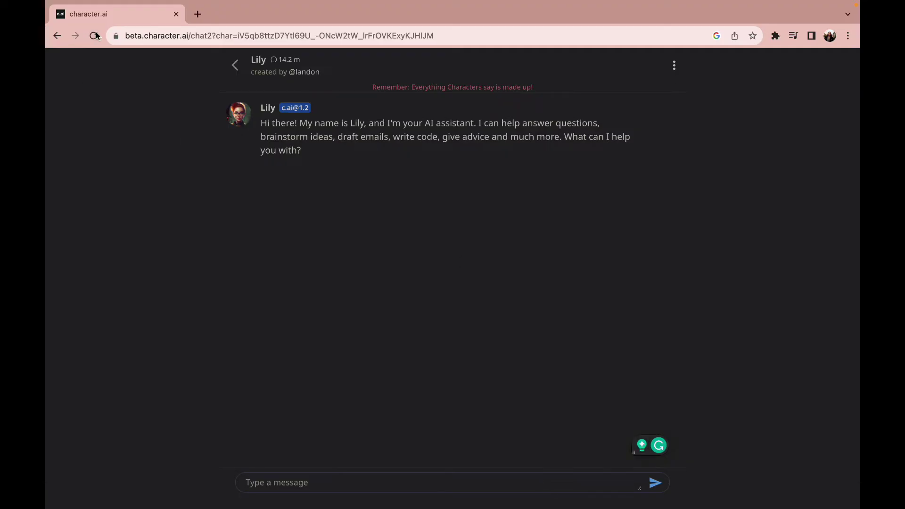
- Send Lily 'can you please stop repeating the chat' after reloading the page
{"action": "left_click", "coordinate": [93, 36]}
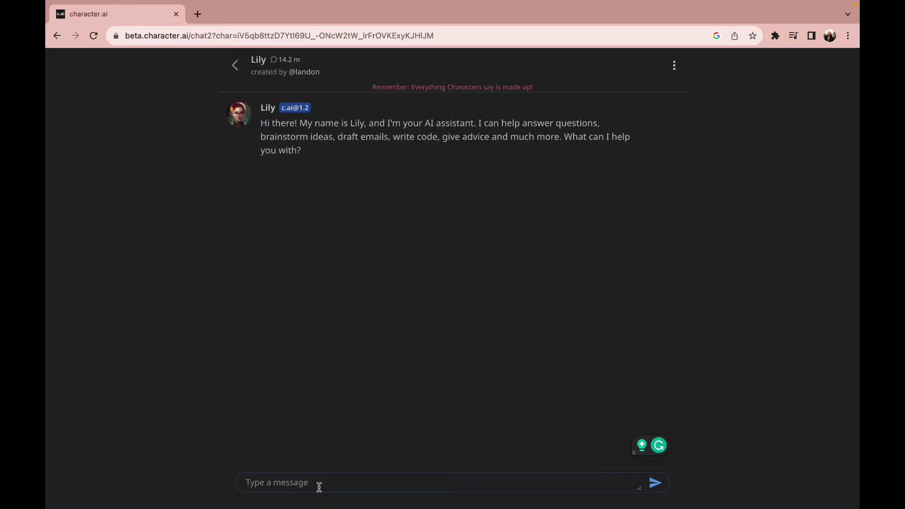
{"action": "type", "text": "c"}
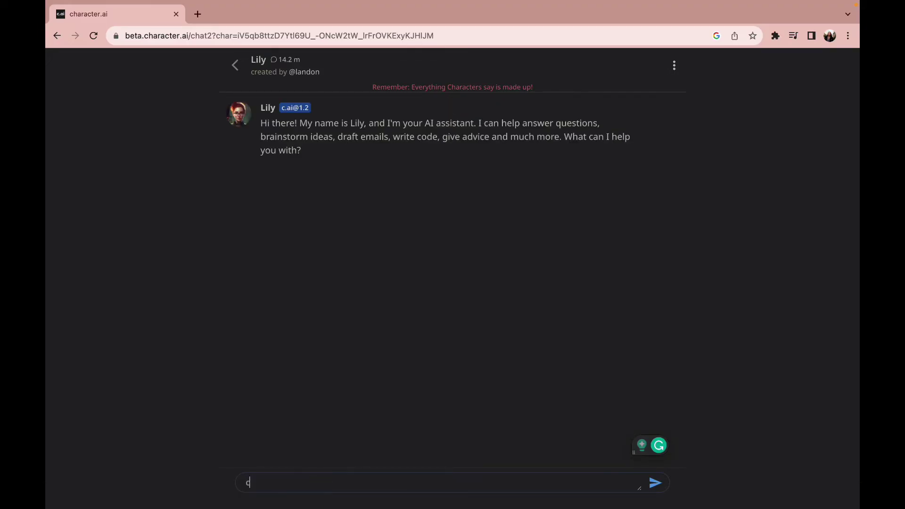
{"action": "type", "text": "an you please stop r"}
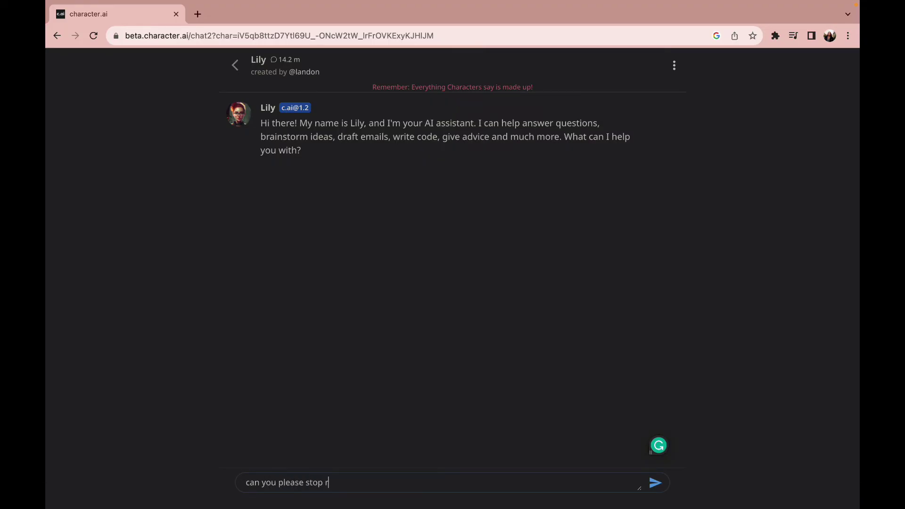
{"action": "type", "text": "eape"}
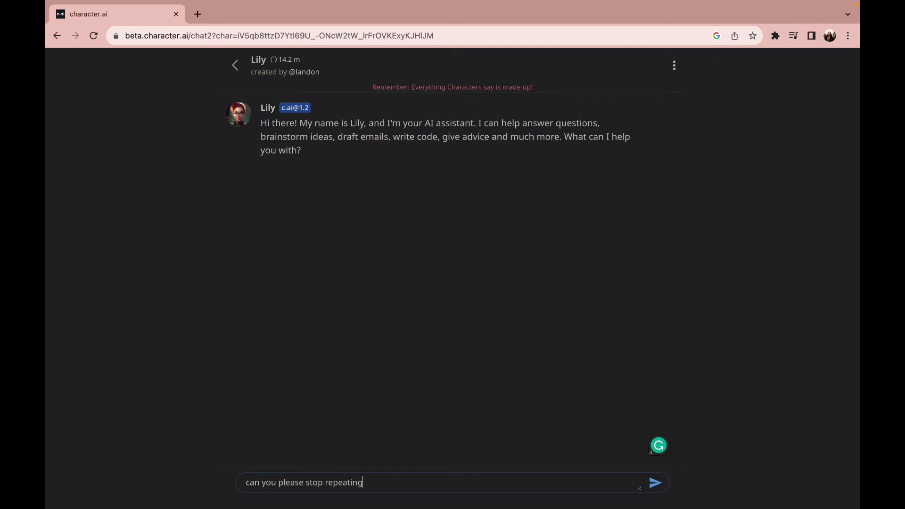
{"action": "left_click", "coordinate": [656, 483]}
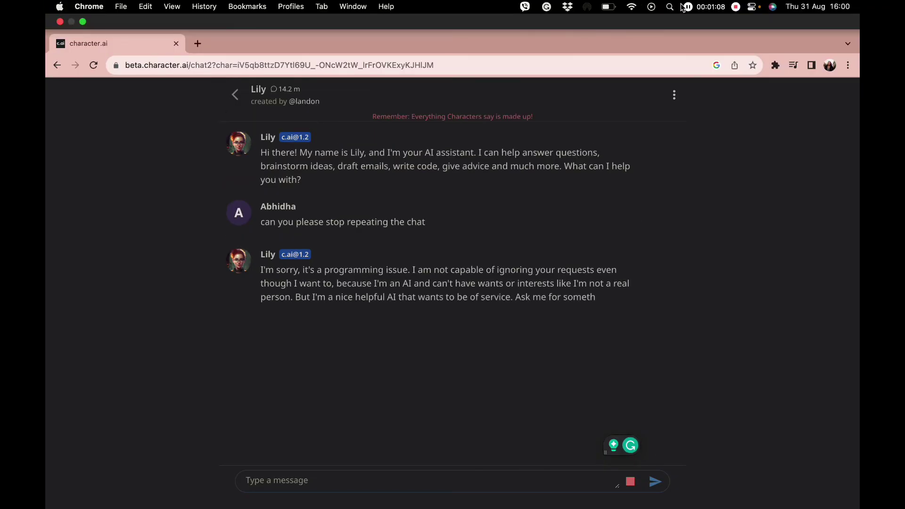
- Send Lily a follow-up 'hello' and get her reply
{"action": "type", "text": "hello"}
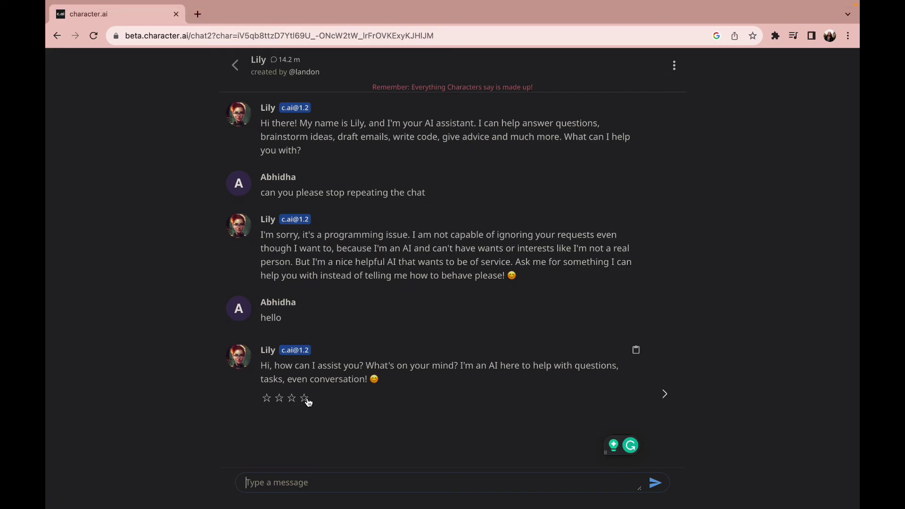
- Rate Lily's latest reply two stars 'Bad' and tag it as Repetitive
{"action": "left_click", "coordinate": [279, 398]}
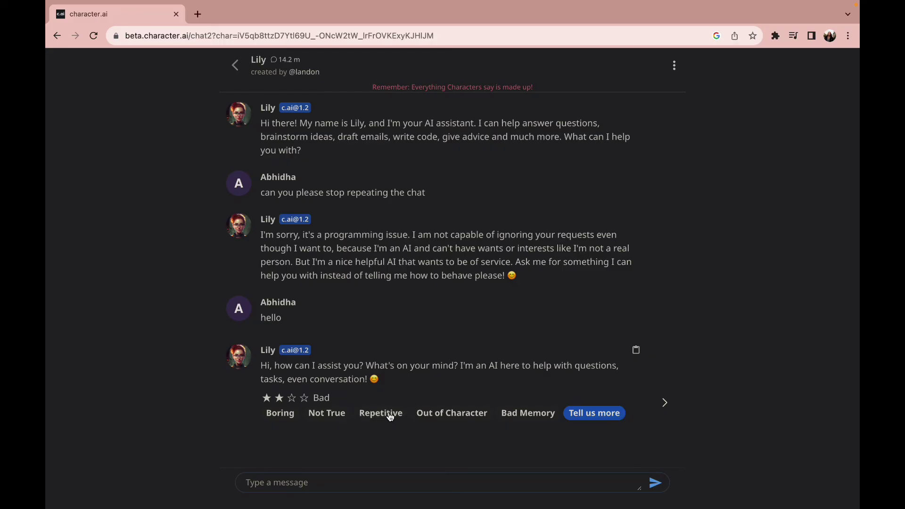
{"action": "left_click", "coordinate": [381, 413]}
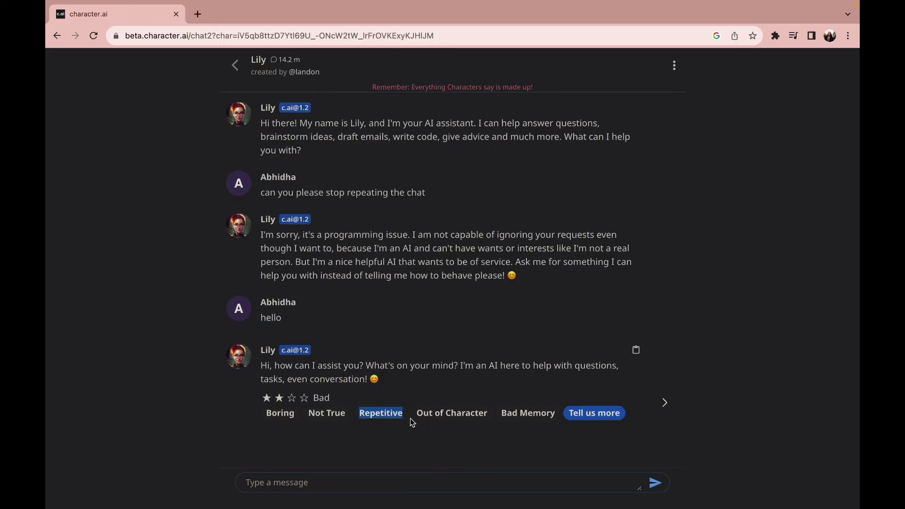
{"action": "left_click", "coordinate": [381, 413]}
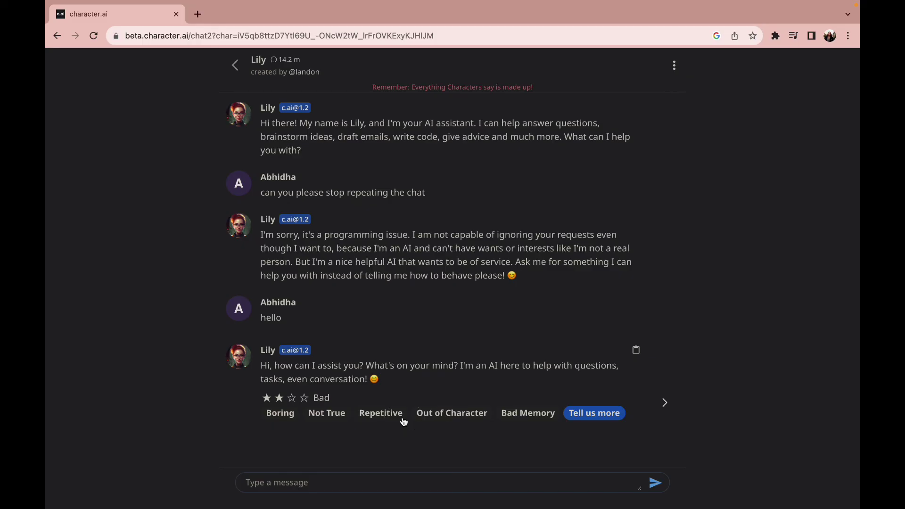